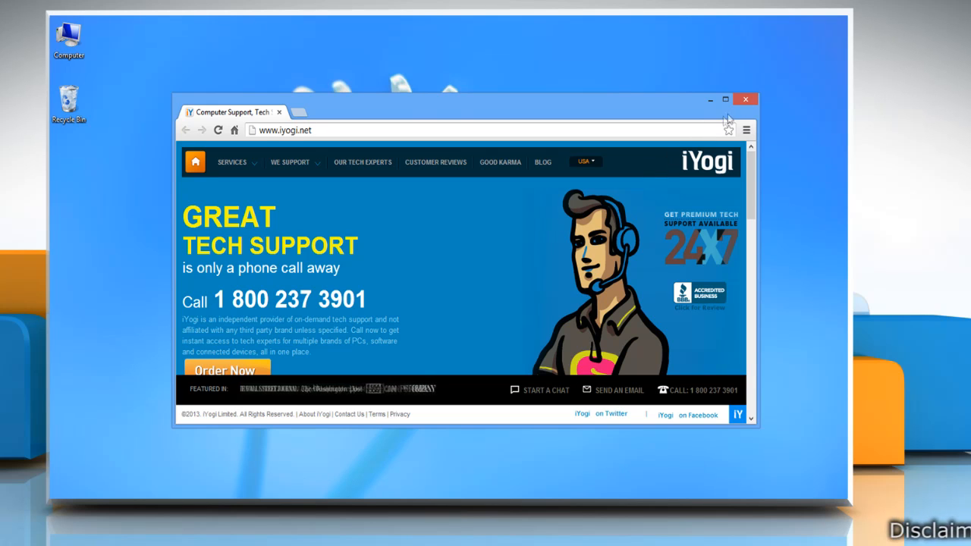
- Close the Chrome window showing the iYogi site, leaving only the desktop
left_click(746, 100)
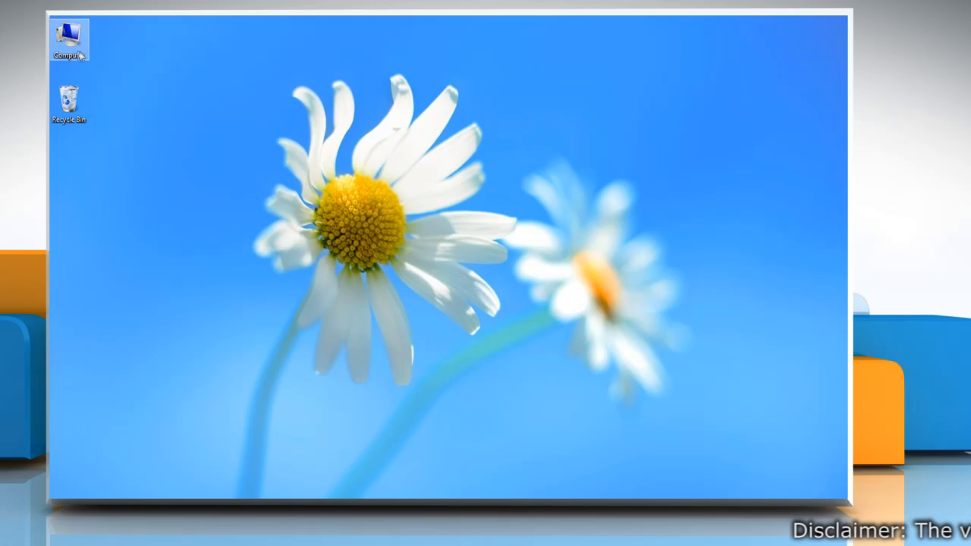
- From Computer, navigate to %LOCALAPPDATA%\Google\Chrome\User Data\ via the address bar
double_click(70, 37)
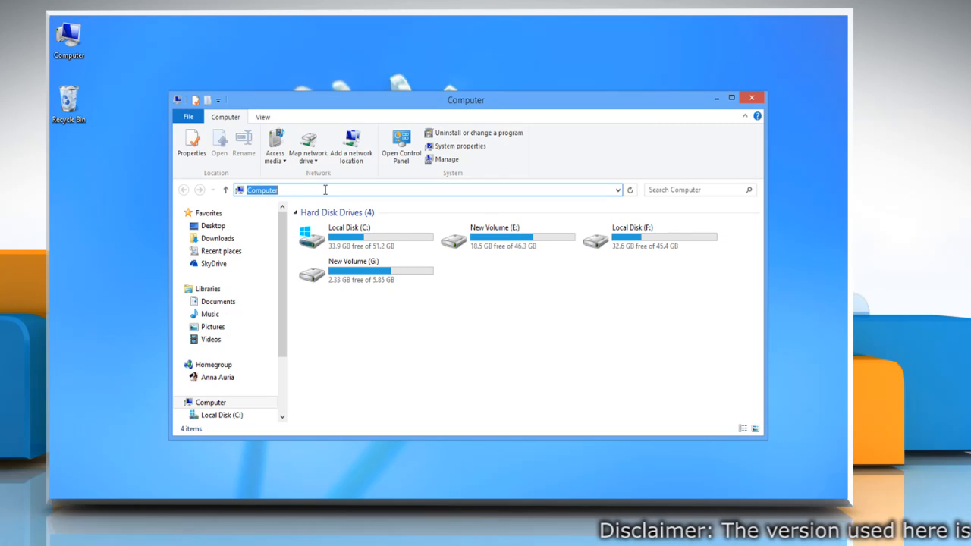
type("%LOCALAPP")
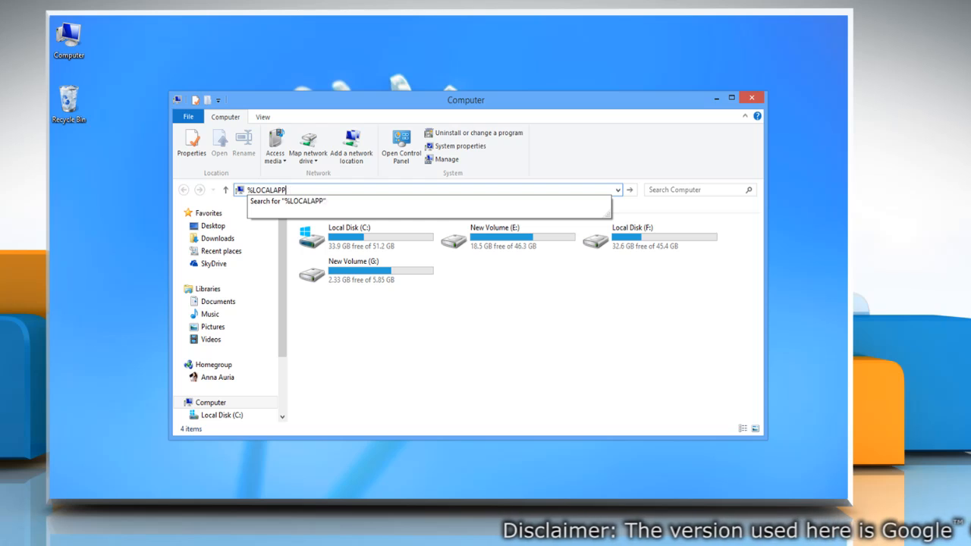
type("DATA%\\GOOGLE\\CHROME")
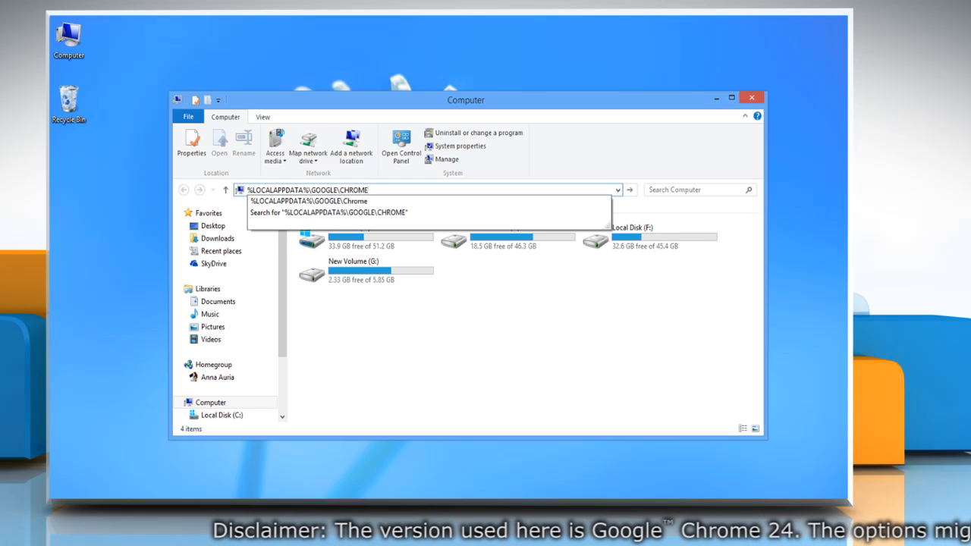
type("USER DATA\\")
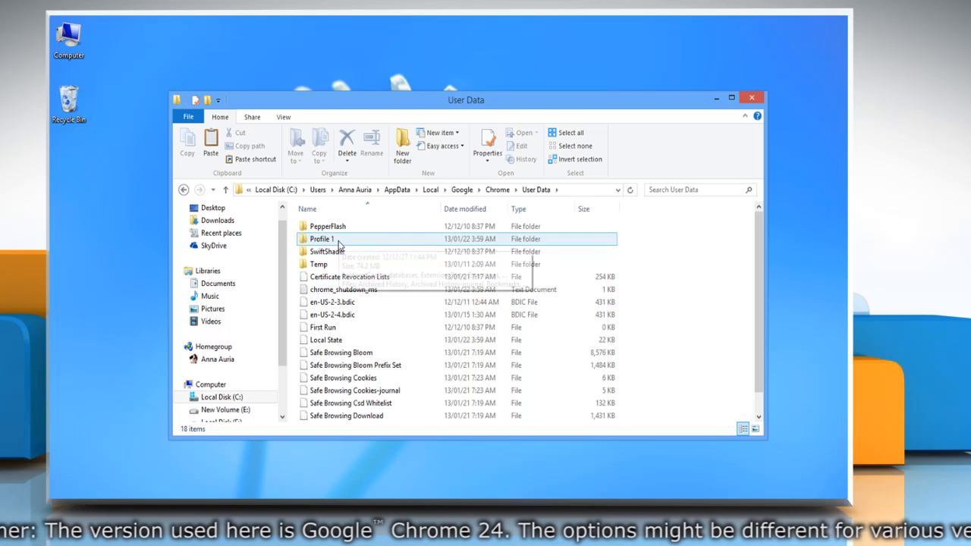
- Rename the Profile 1 folder to 'Backup Profile' from its right-click menu
left_click(325, 240)
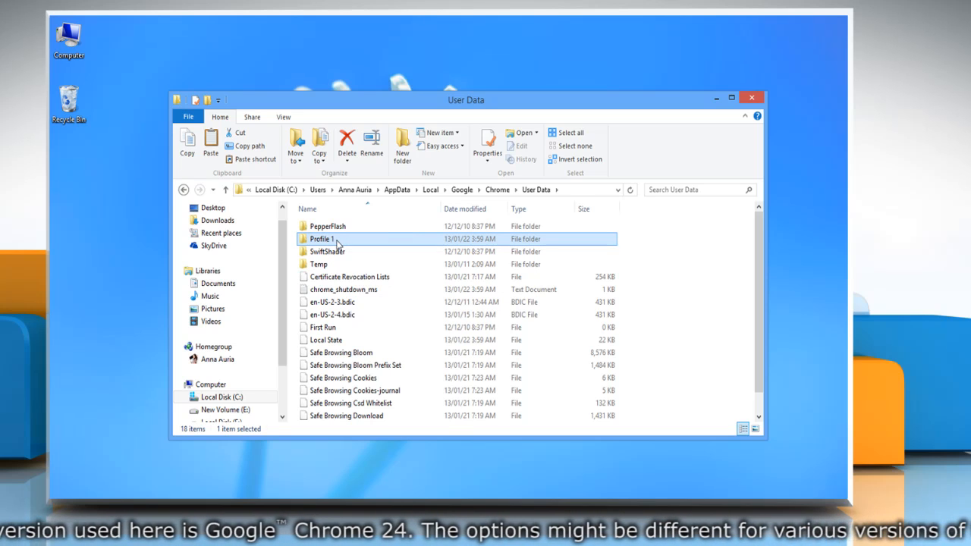
right_click(322, 240)
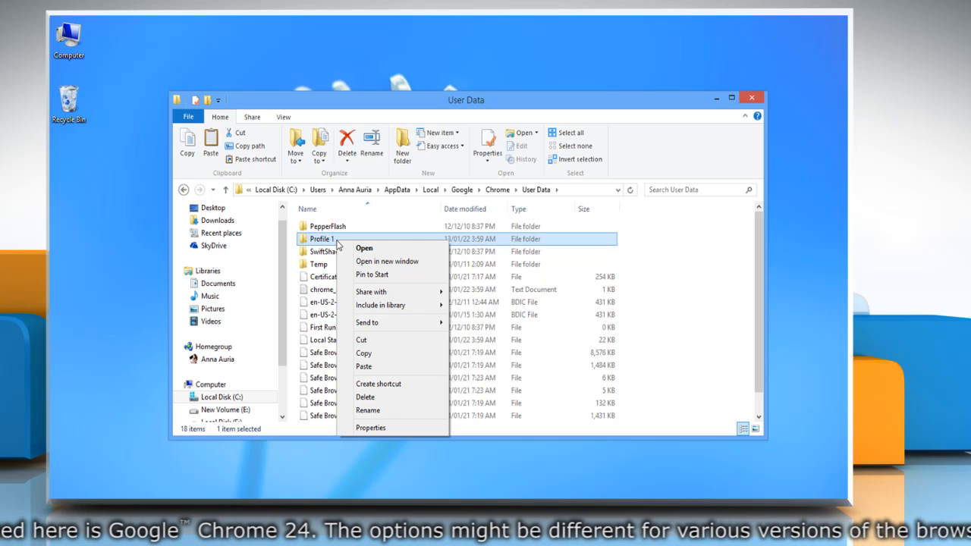
left_click(367, 410)
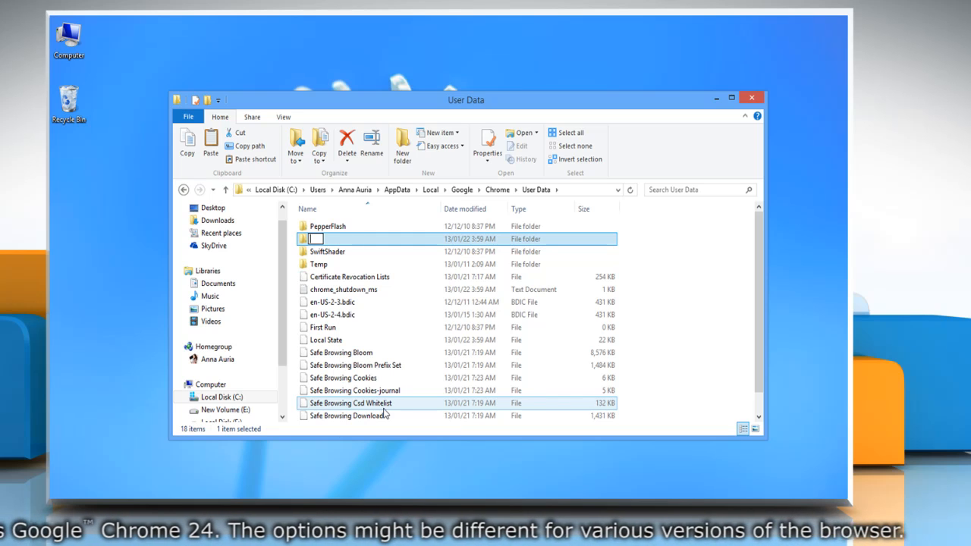
type("Backup Profile")
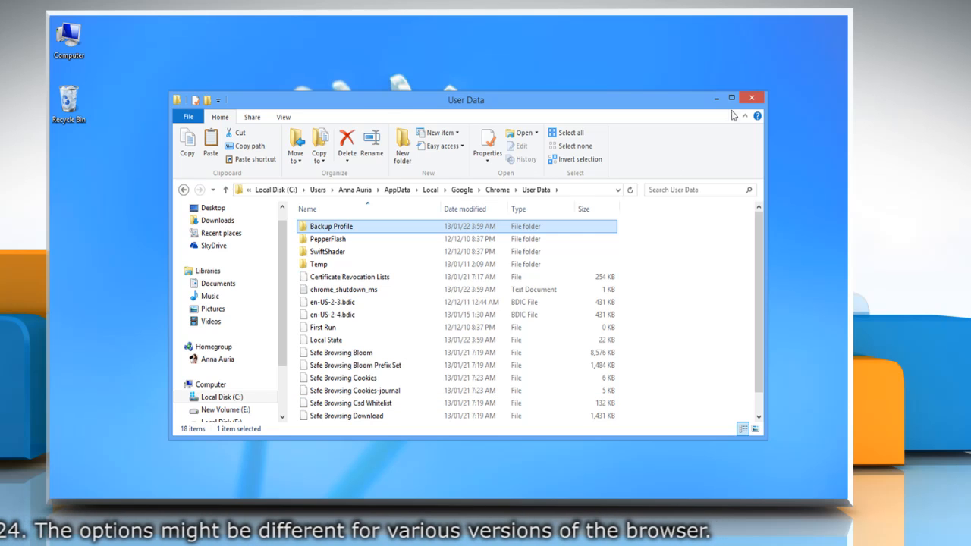
- Relaunch Chrome so a new Profile 1 folder is created beside Backup Profile
left_click(752, 97)
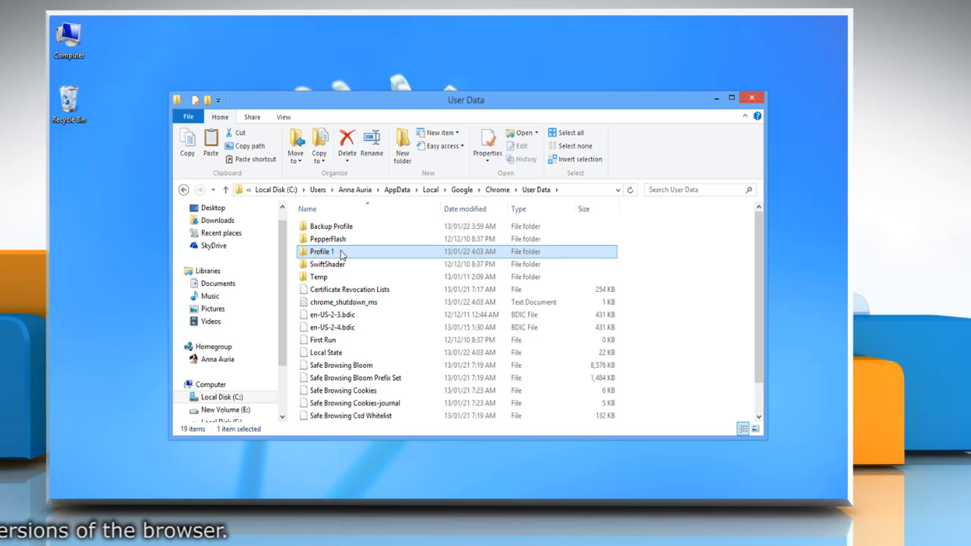
mouse_move(677, 356)
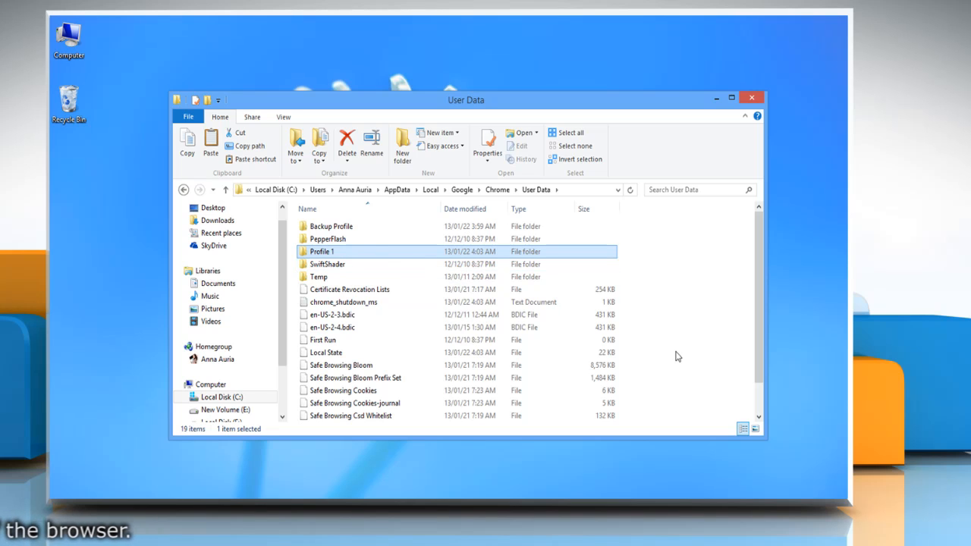